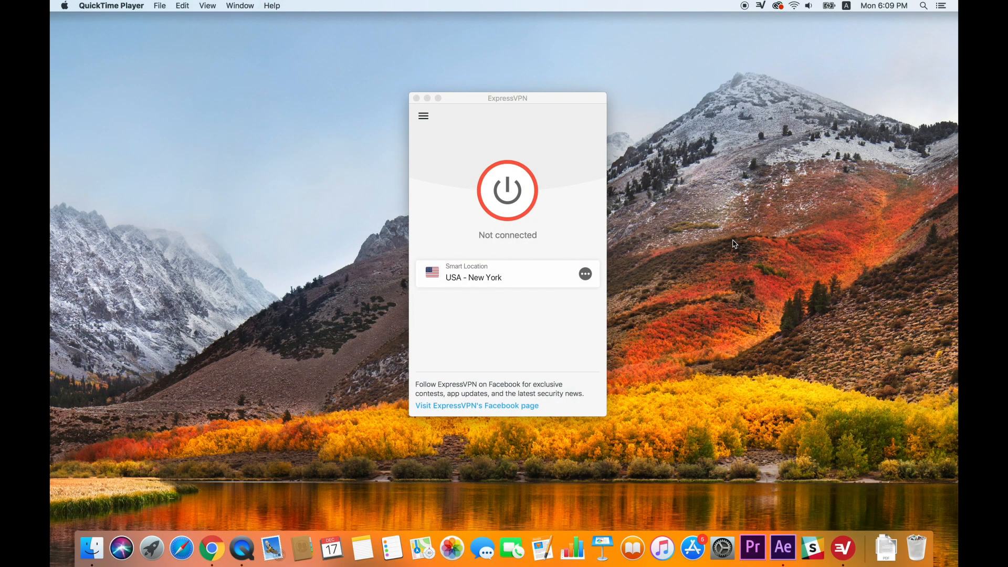
Connect the VPN to the Smart Location, USA - New York, via the power button
click(500, 274)
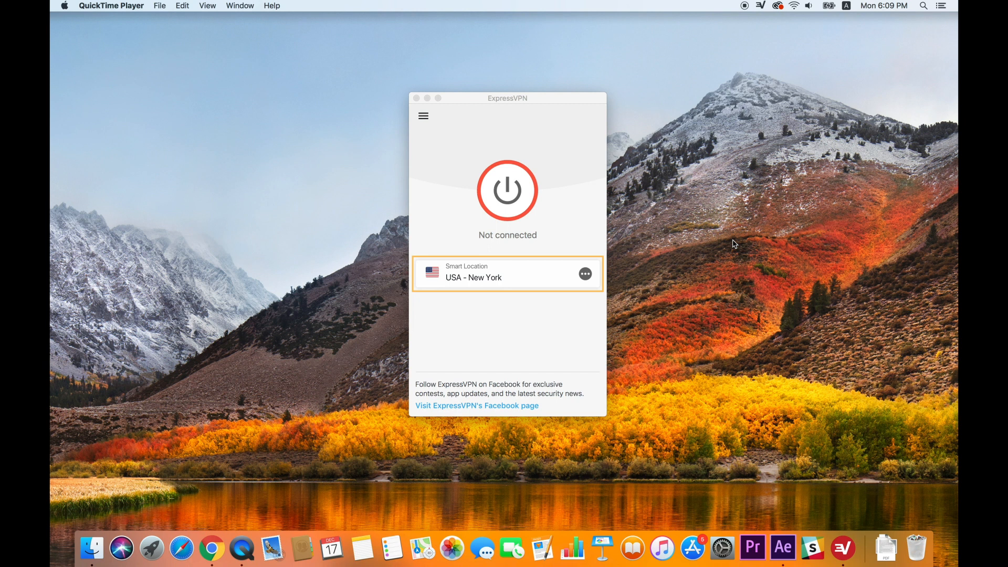
mouse_move(540, 210)
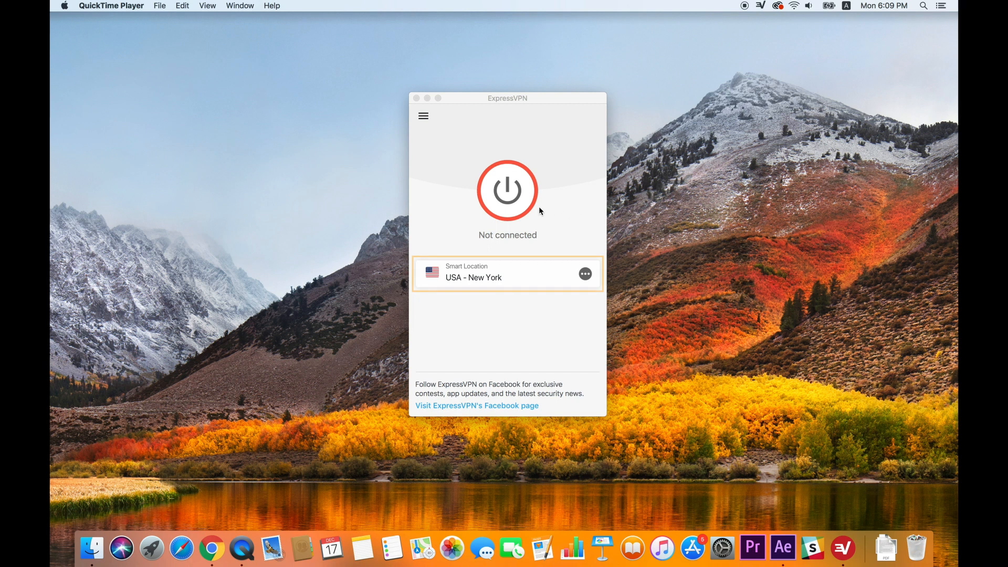
click(507, 190)
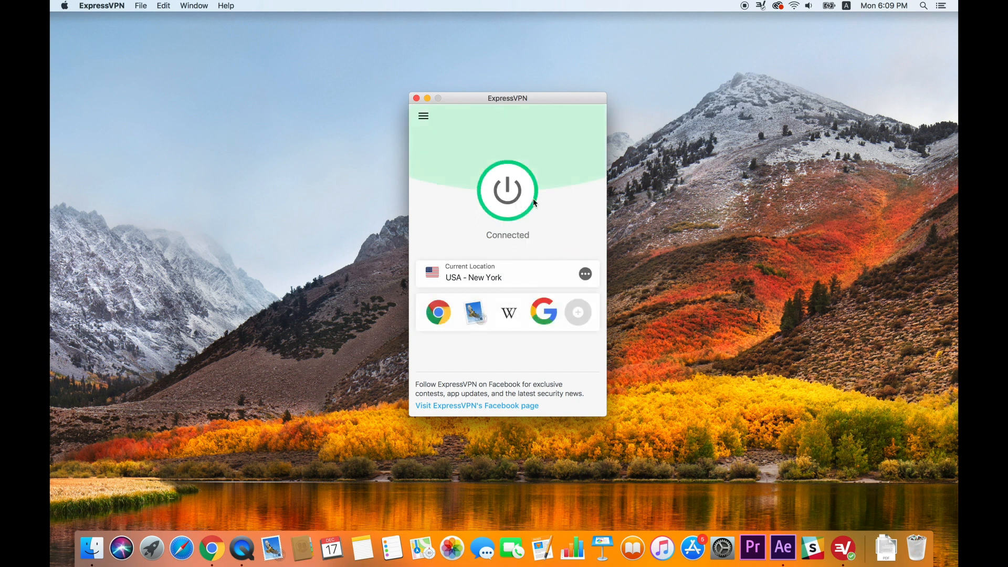
Show the VPN Locations window on the All tab, listing every region
click(586, 273)
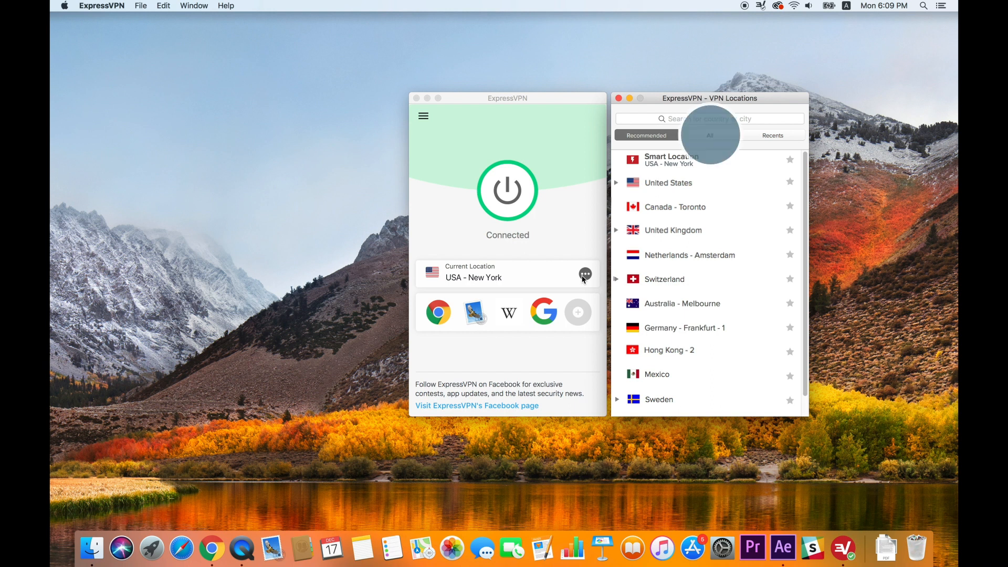
click(710, 134)
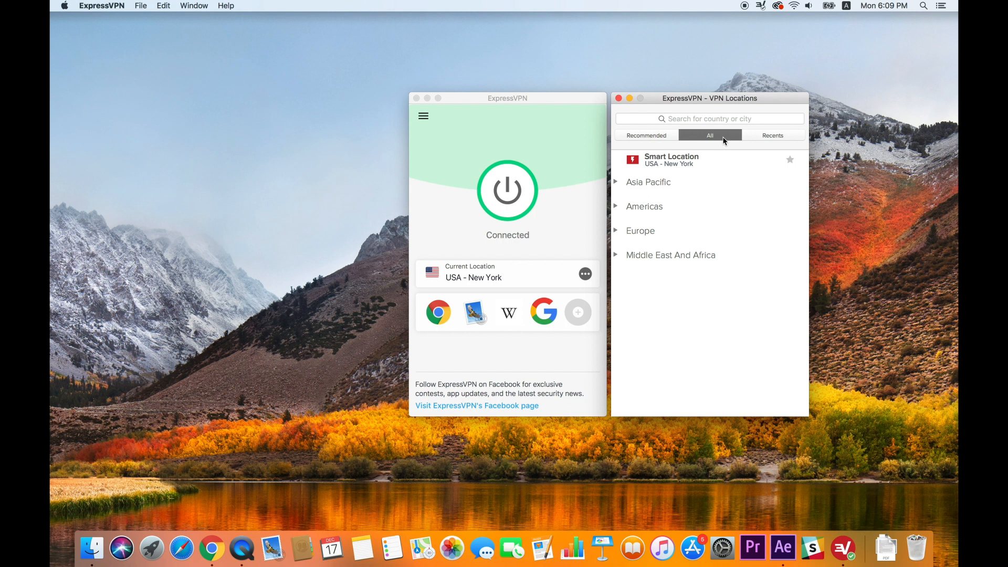
Expand Europe, then United Kingdom, to reveal the UK city locations
click(641, 230)
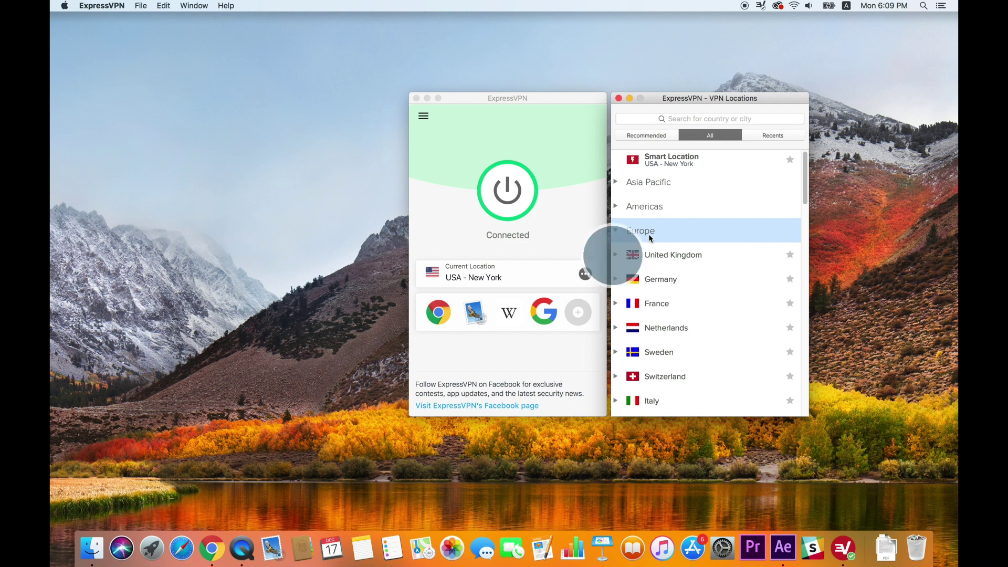
click(616, 255)
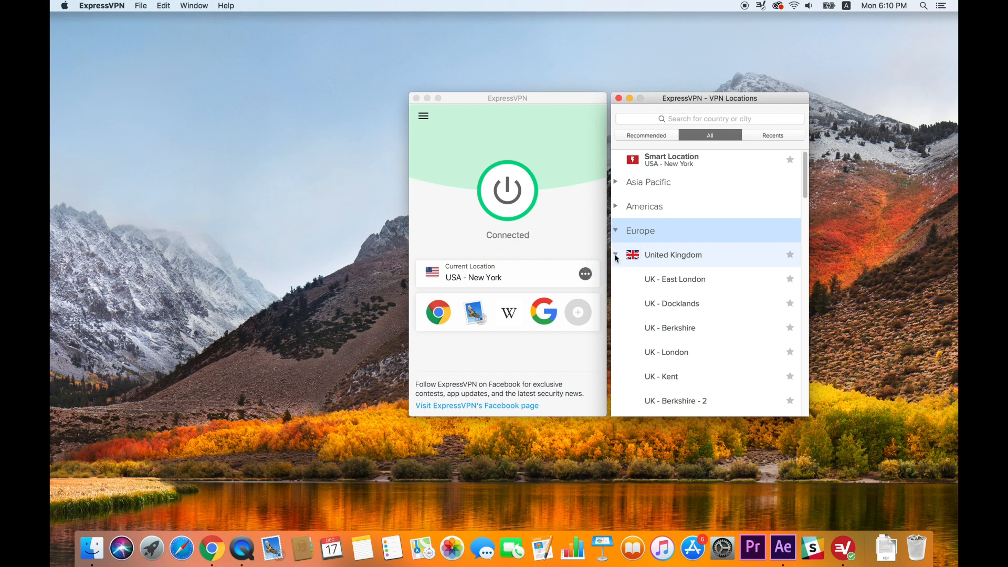
click(773, 134)
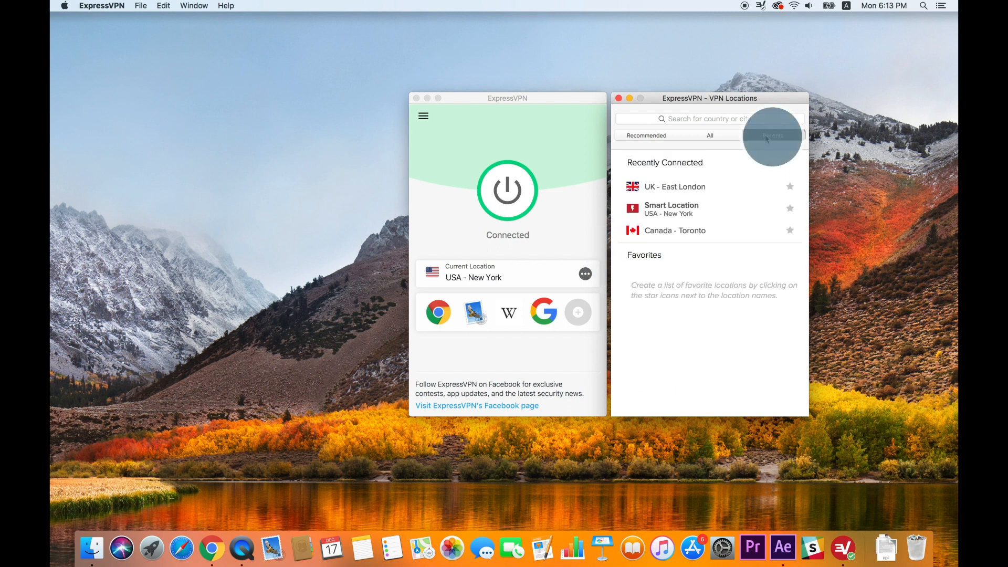
Show the Recents tab with three recent locations and an empty Favorites list
click(773, 135)
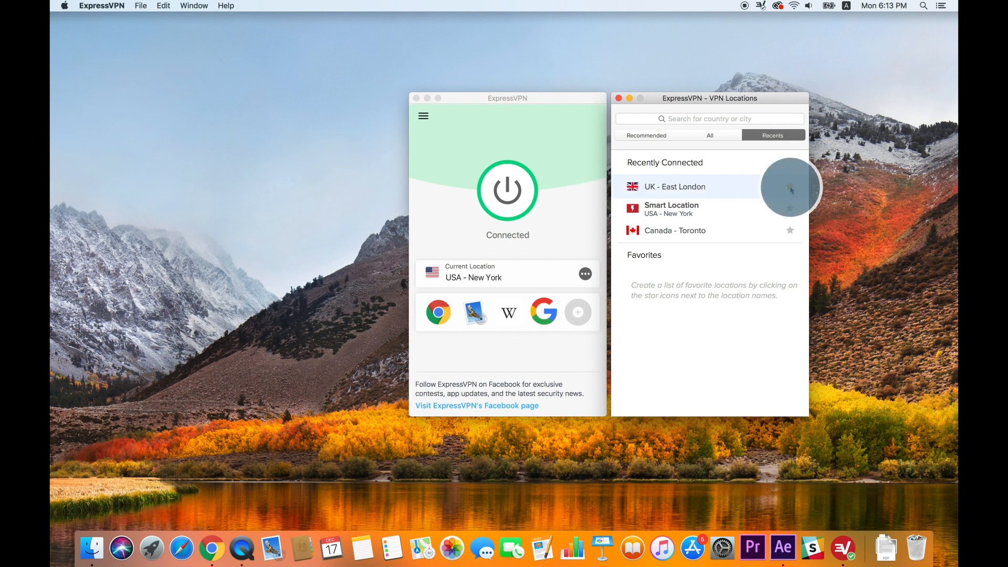
click(790, 187)
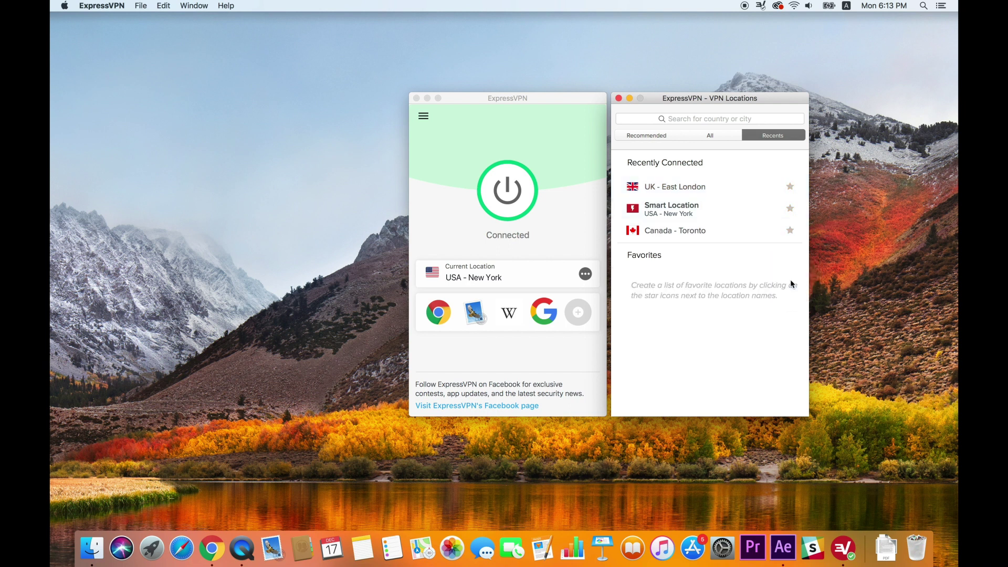
Search 'Sin', select Singapore - Jurong, then disconnect the VPN
text(Singapore)
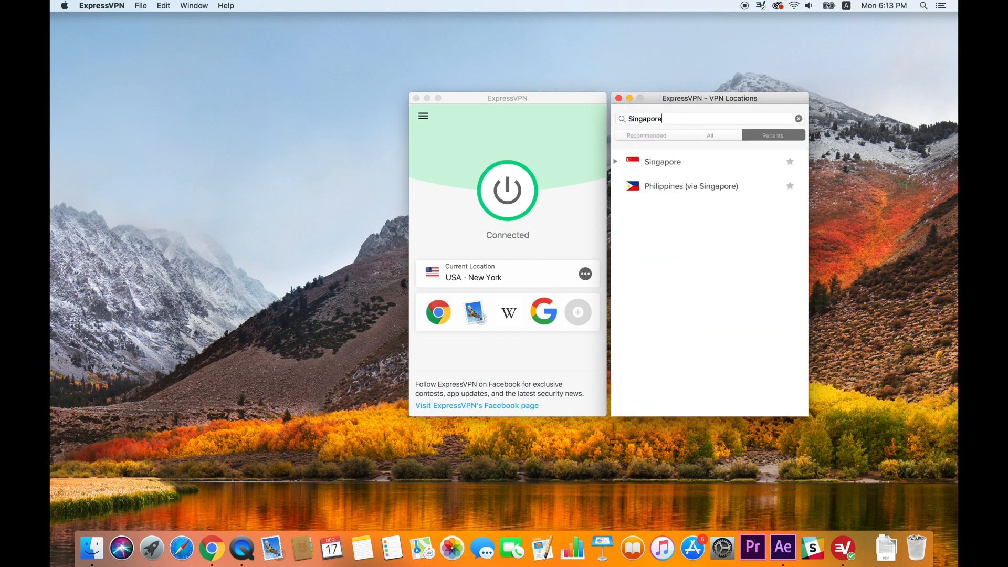
click(664, 162)
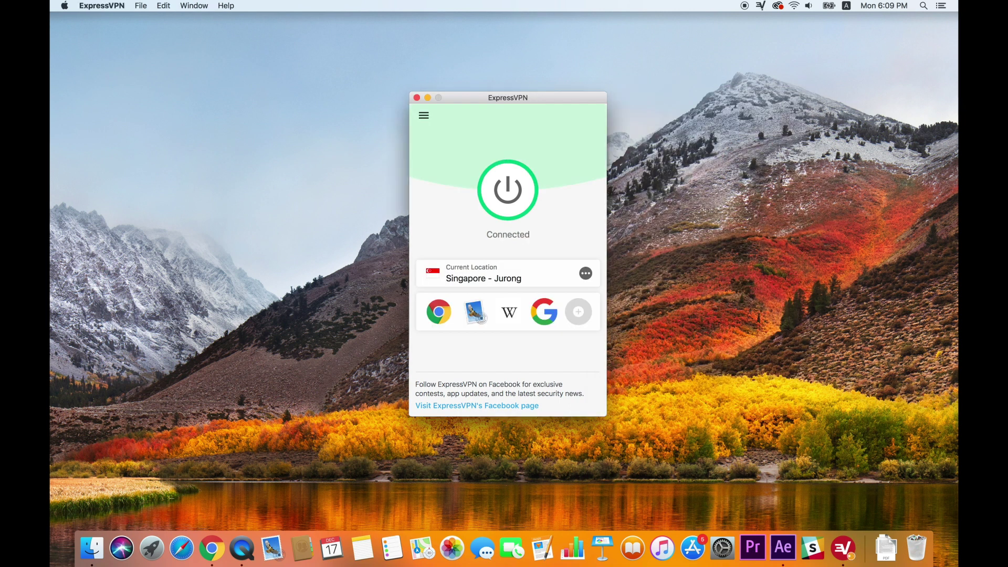
click(508, 189)
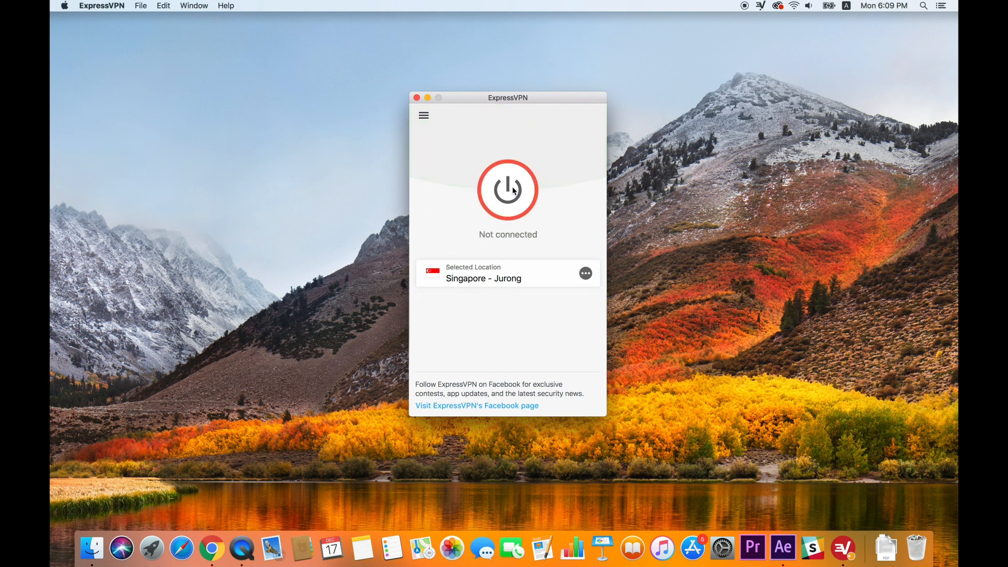